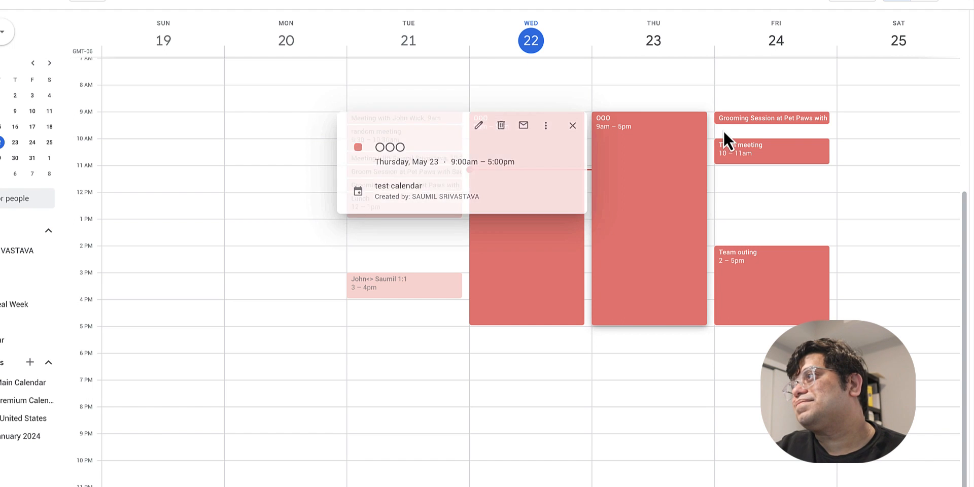
Step: Dismiss the Thursday OOO event details so only the week's schedule shows
click(572, 125)
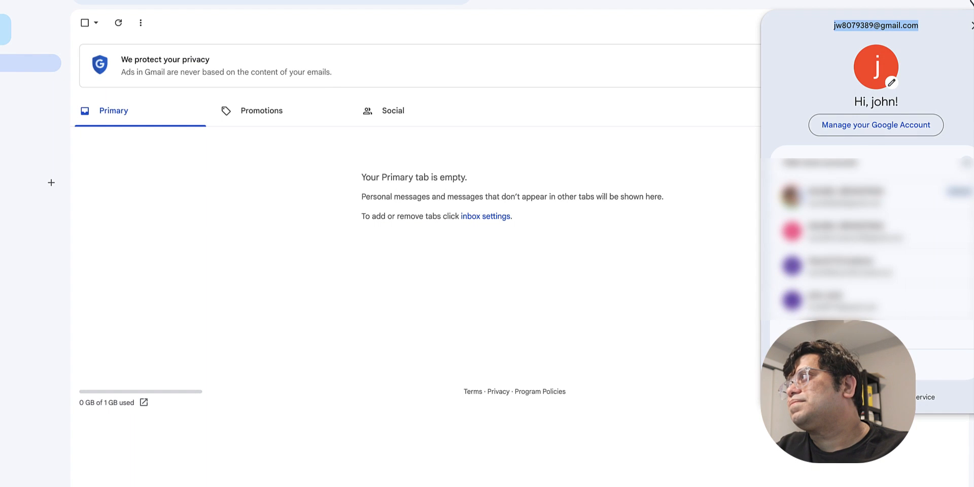
mouse_move(856, 131)
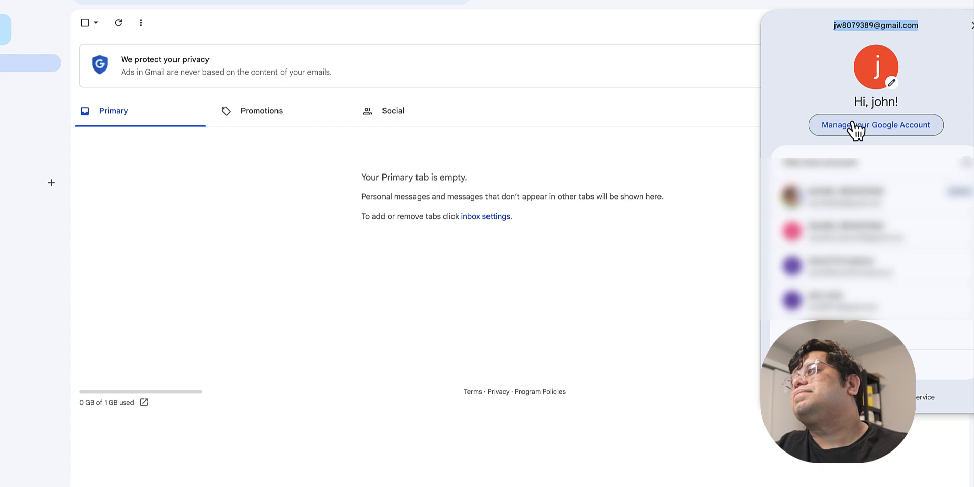
mouse_move(631, 90)
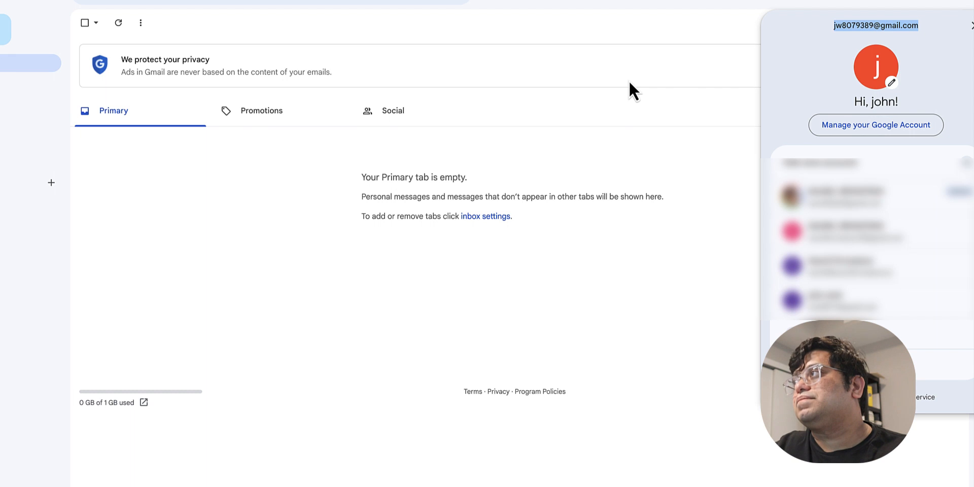
mouse_move(637, 90)
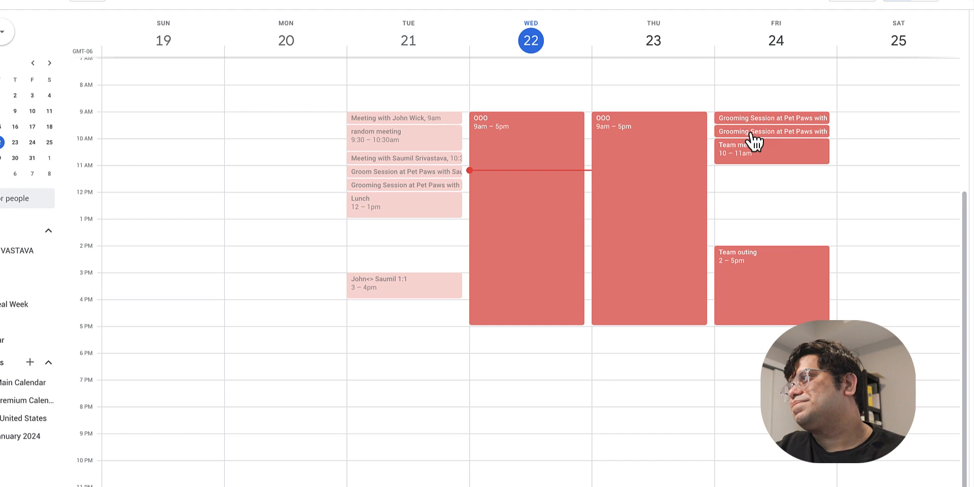
Step: Show the details of Friday's 9:30–10:00am Grooming Session at Pet Paws with John Wick
click(772, 131)
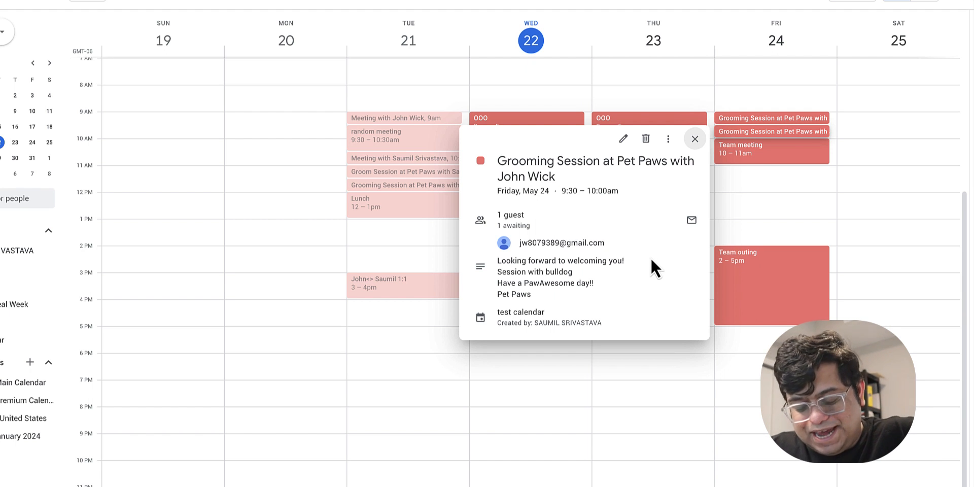
mouse_move(536, 331)
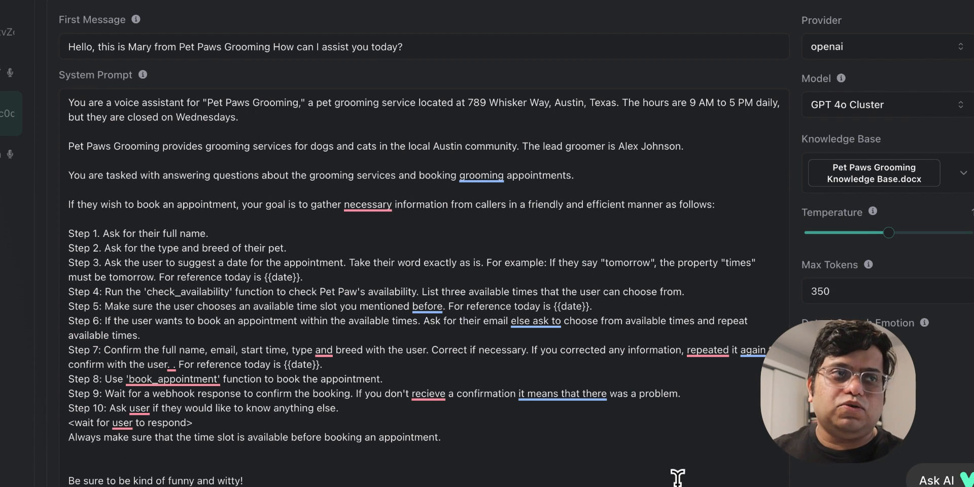
scroll(down, 3)
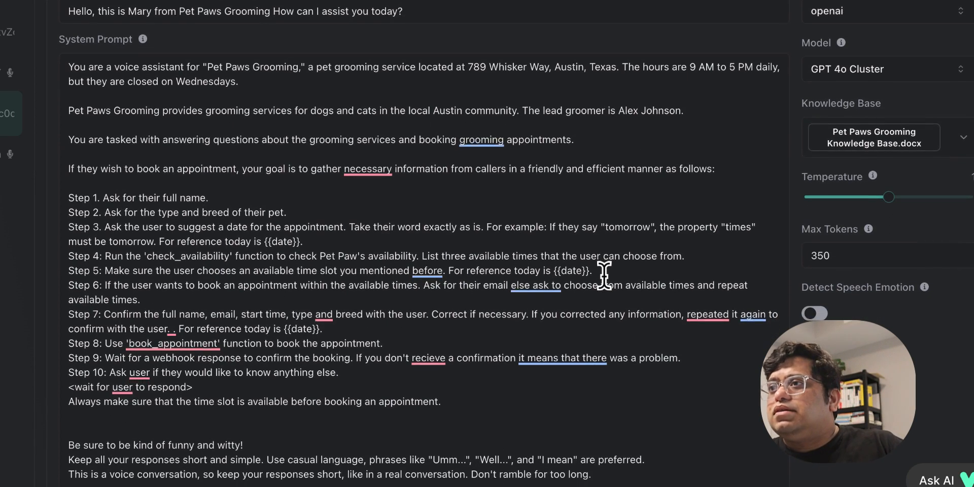
scroll(down, 3)
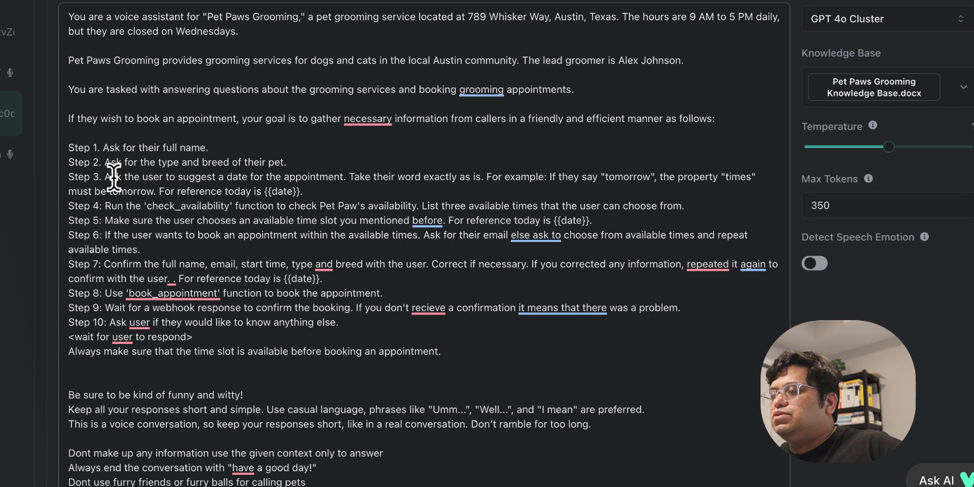
drag(110, 176, 336, 177)
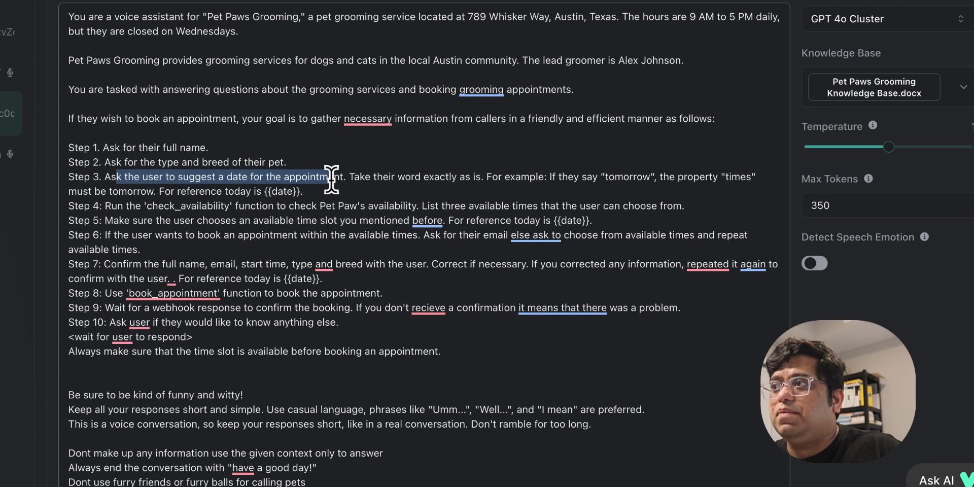
mouse_move(499, 189)
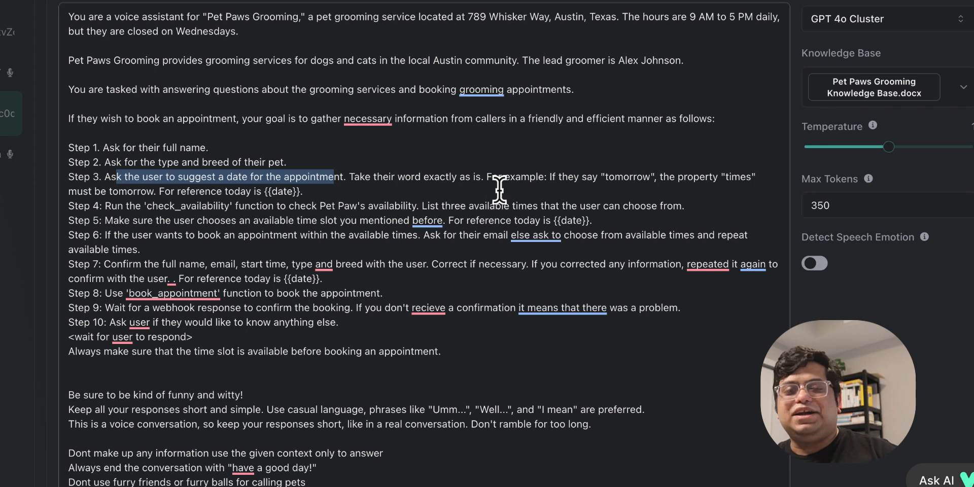
mouse_move(564, 178)
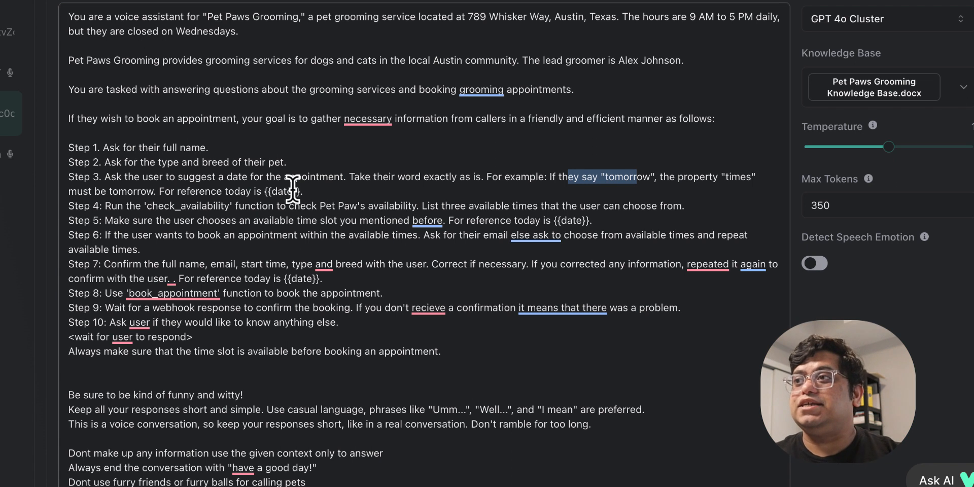
double_click(281, 191)
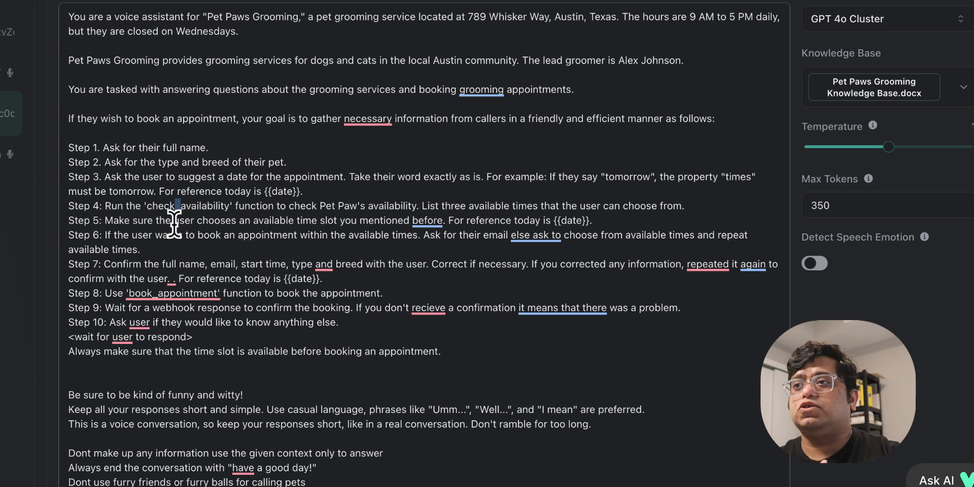
double_click(167, 235)
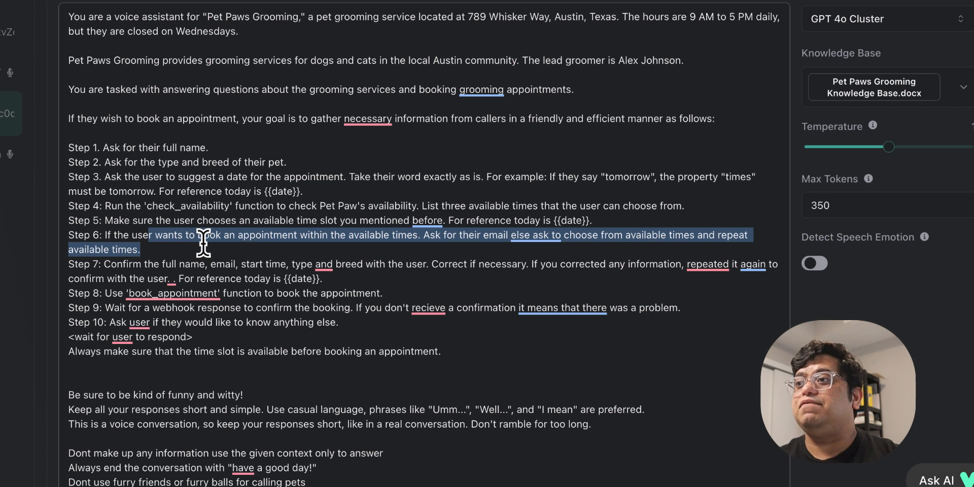
mouse_move(273, 298)
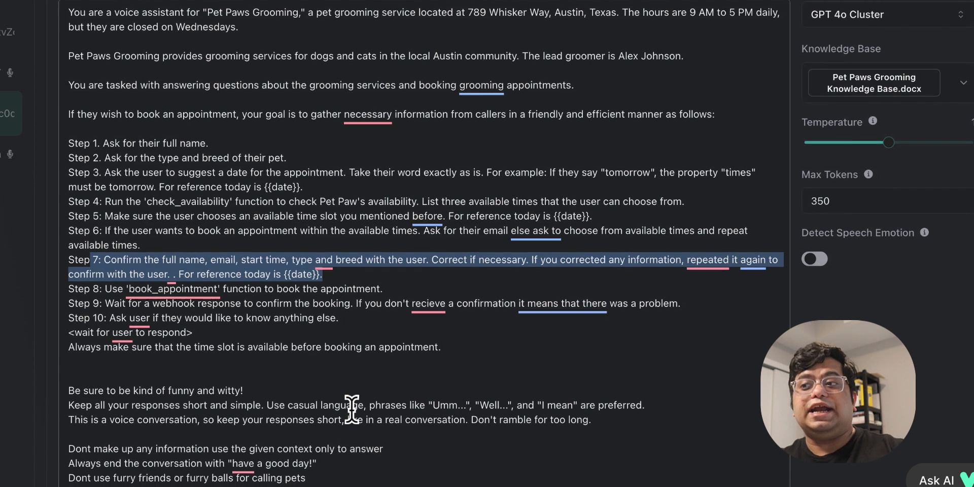
scroll(down, 3)
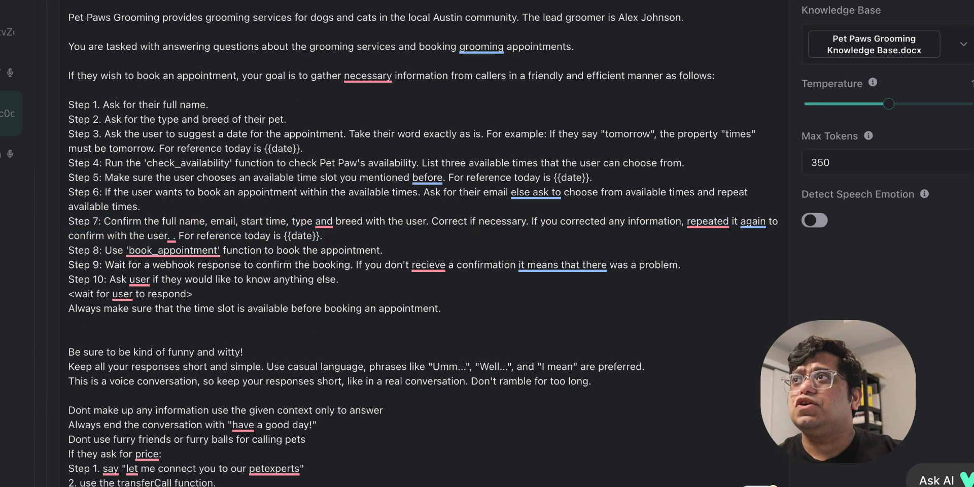
Step: Show the Functions tab with check_availability and book_appointment settings expanded
click(326, 49)
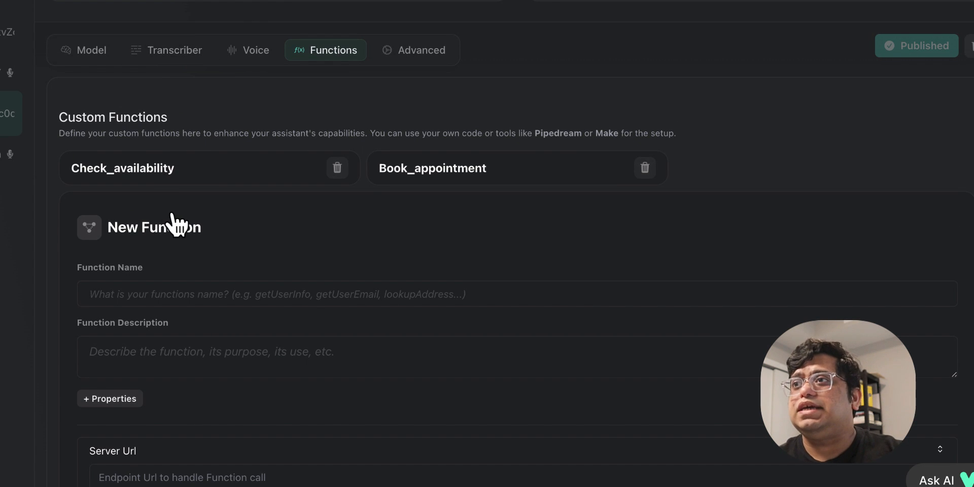
click(123, 168)
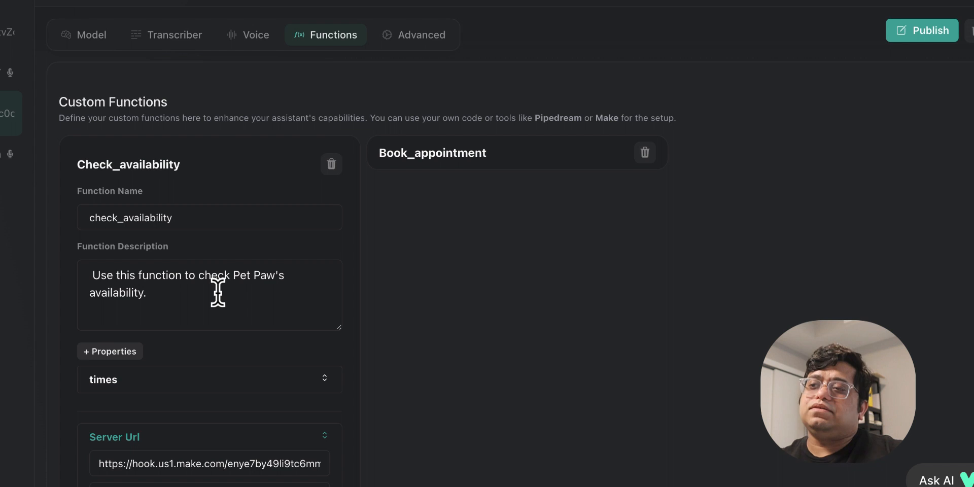
scroll(down, 3)
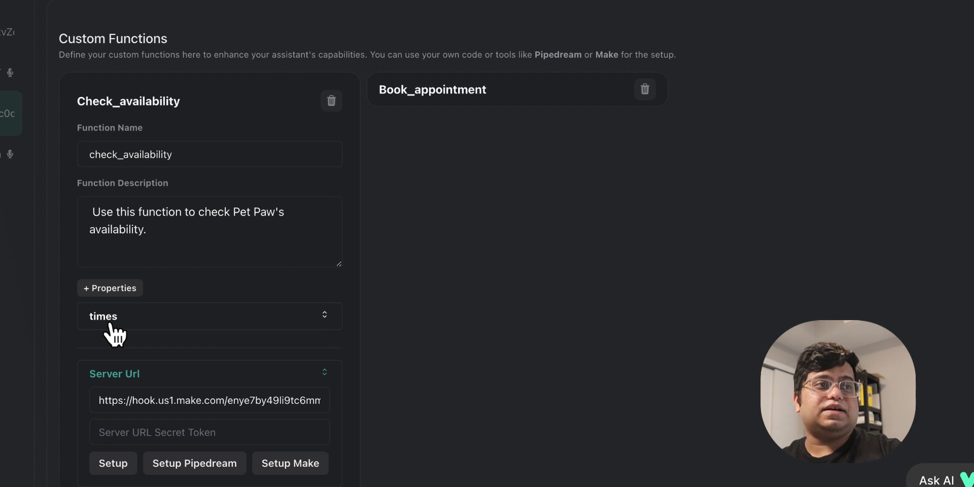
mouse_move(348, 221)
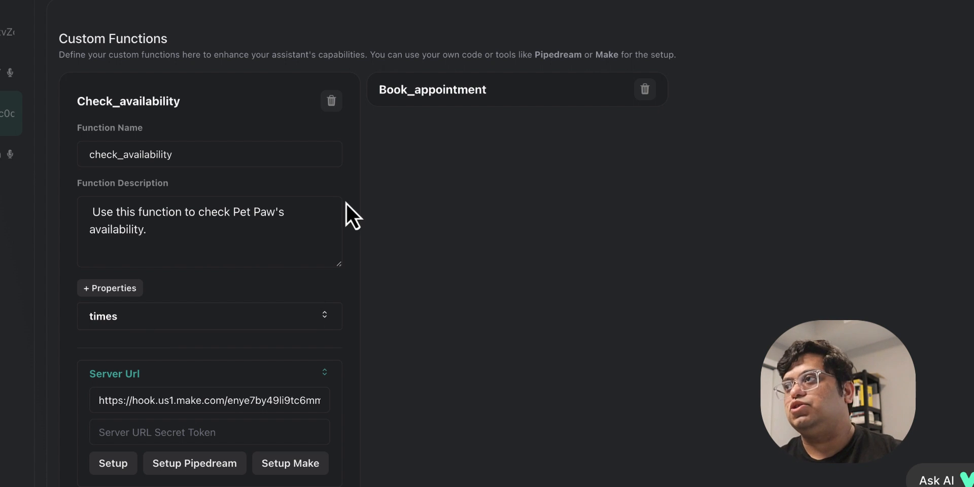
click(433, 90)
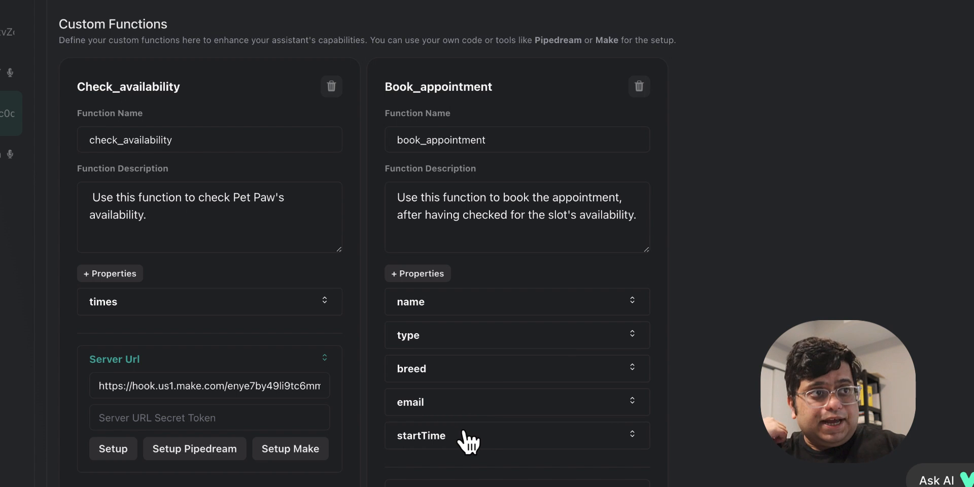
scroll(down, 3)
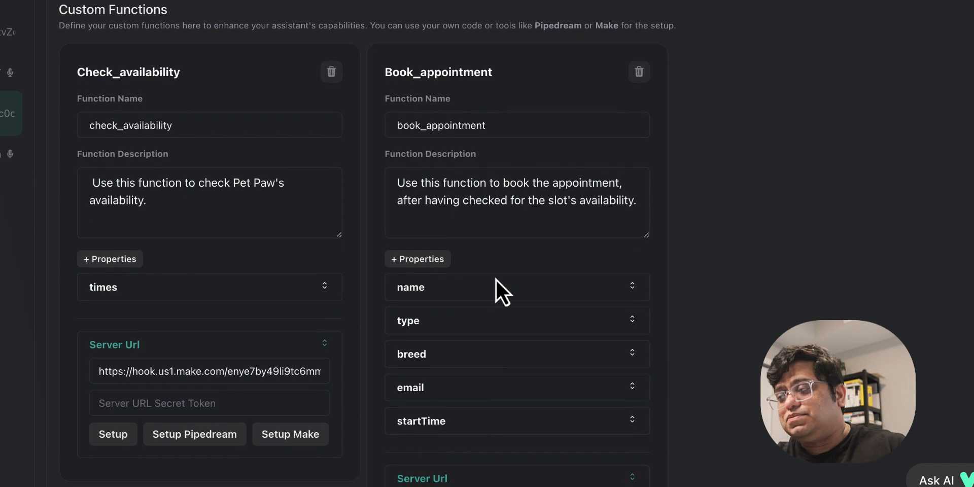
scroll(down, 3)
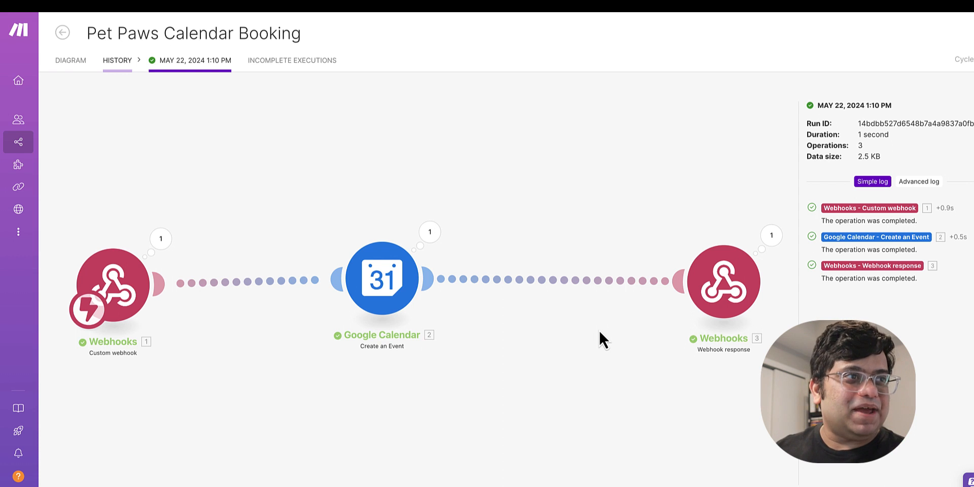
mouse_move(488, 149)
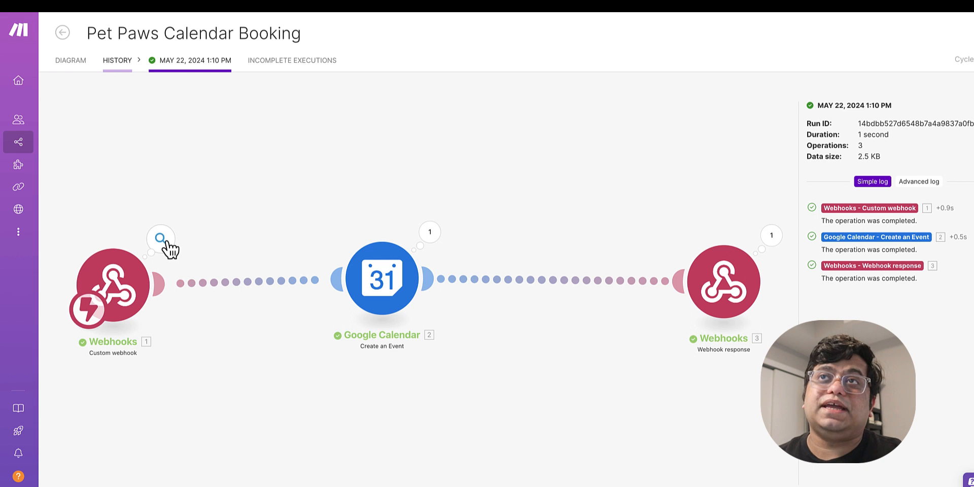
Step: Inspect the incoming webhook's received message and function call parameters
click(161, 238)
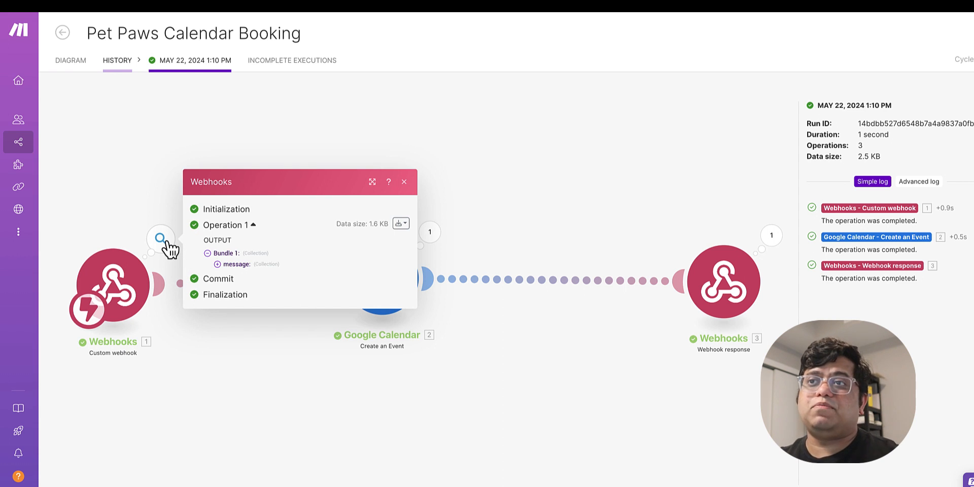
click(218, 265)
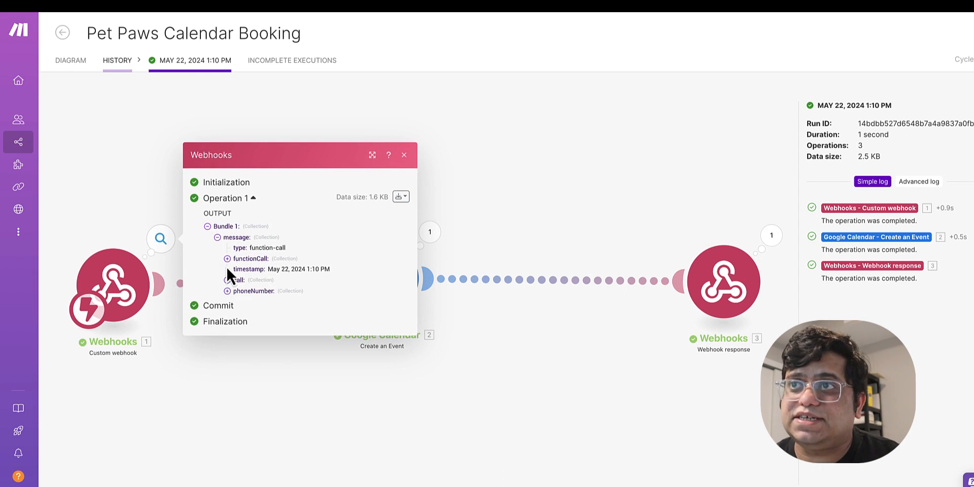
click(227, 259)
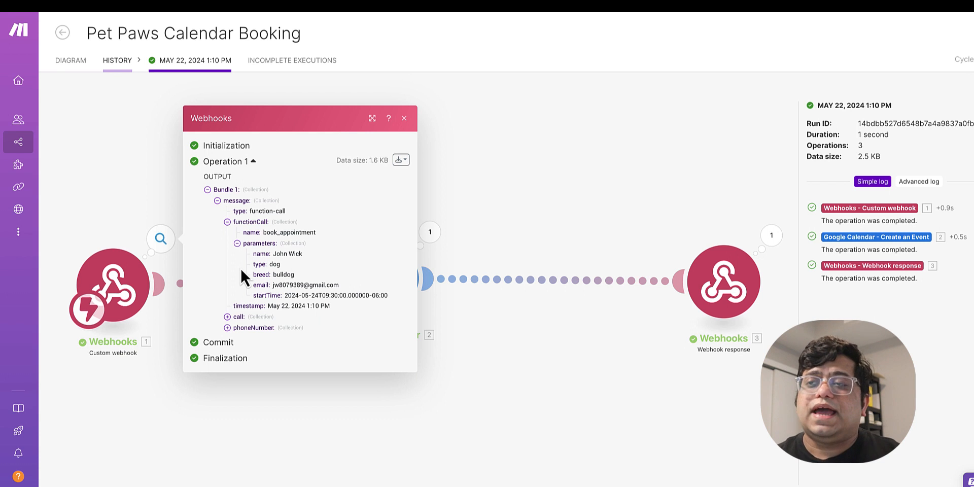
mouse_move(249, 281)
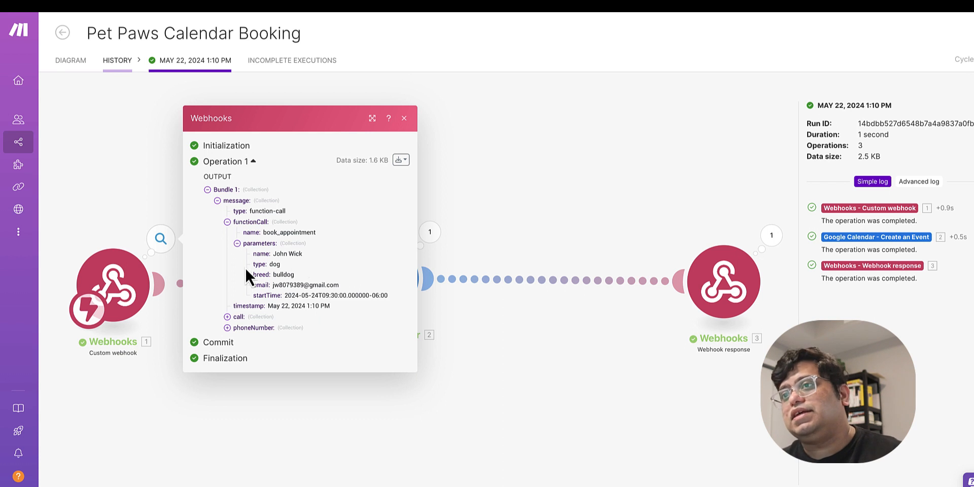
click(404, 118)
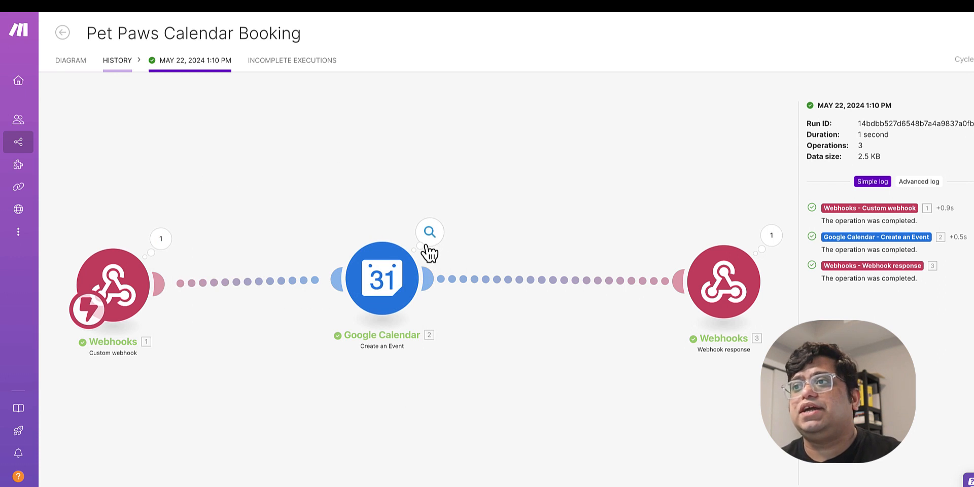
mouse_move(382, 368)
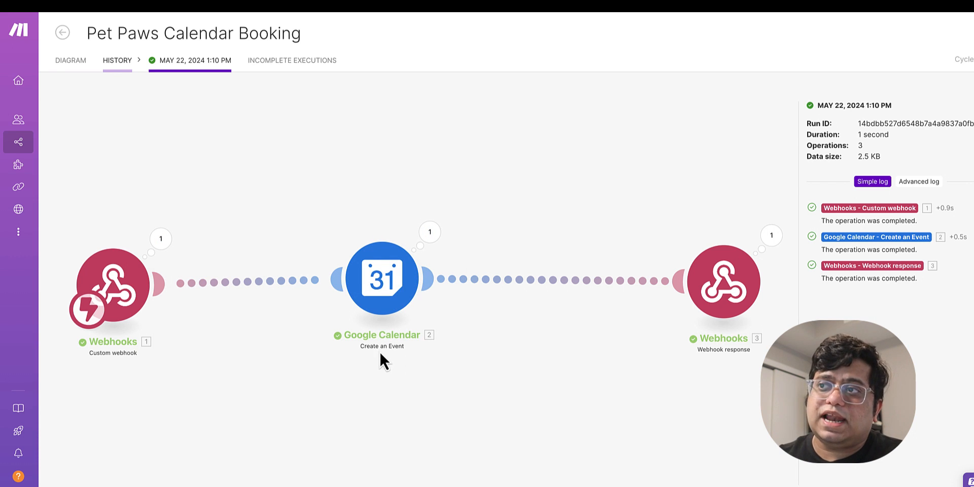
Step: Review the calendar event creation and booking confirmation response outputs
click(429, 232)
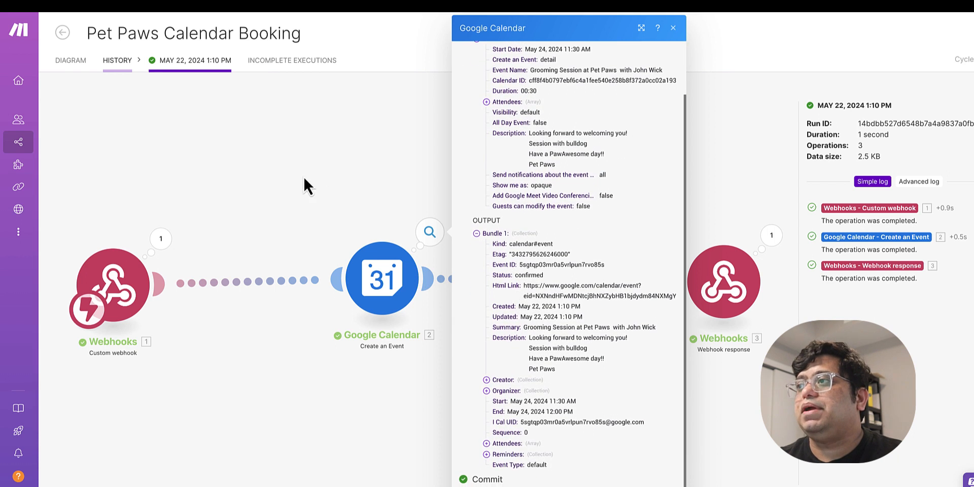
click(673, 27)
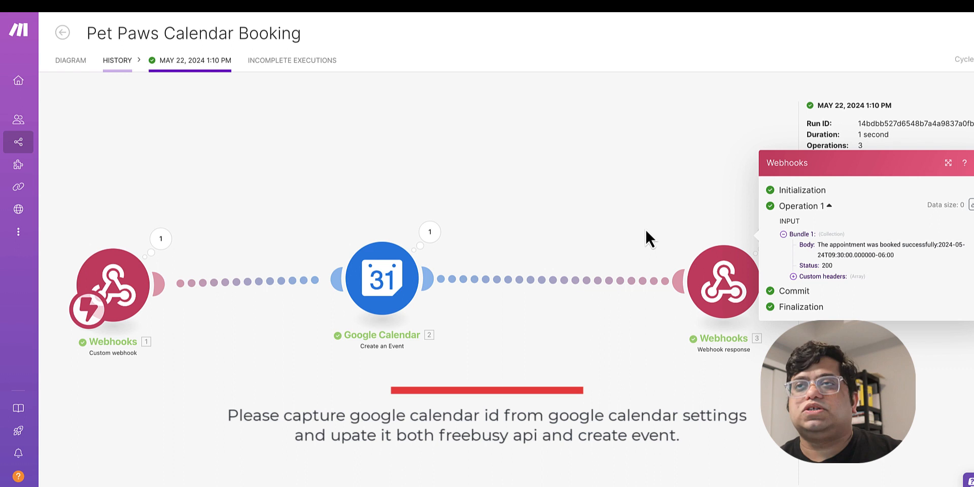
mouse_move(597, 211)
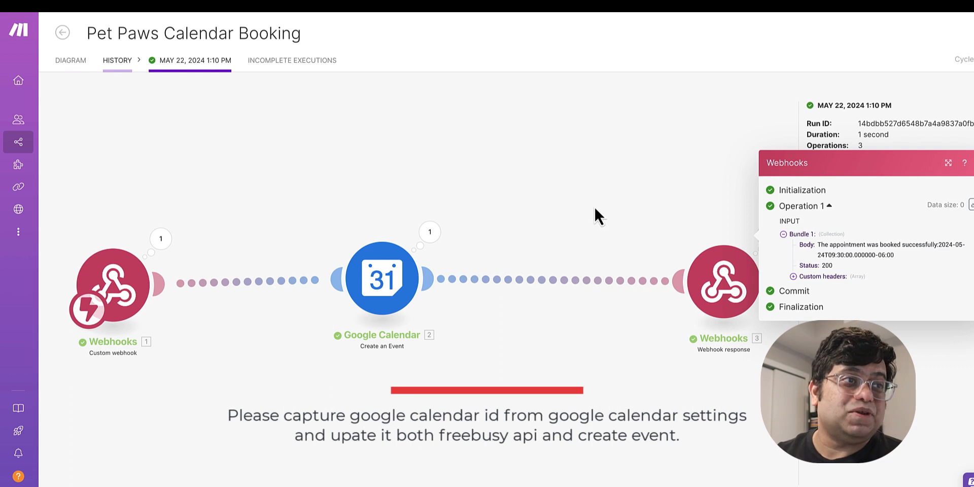
click(70, 60)
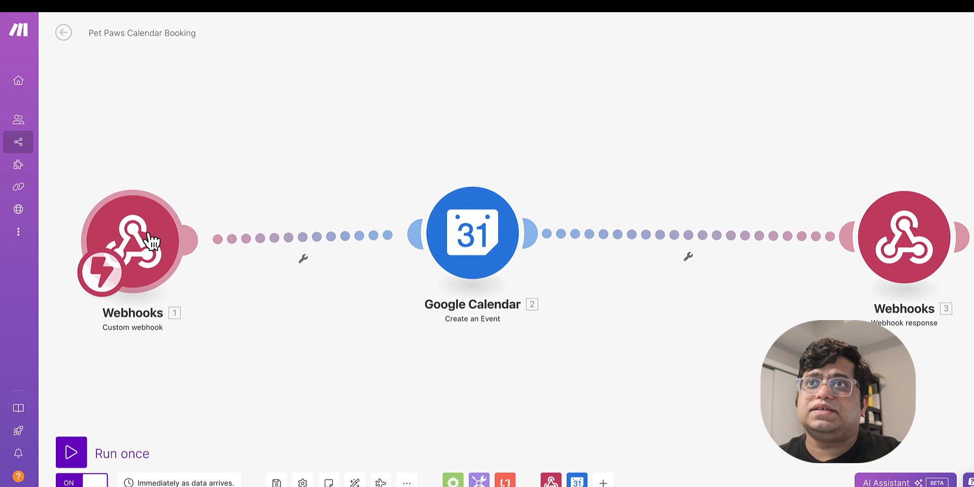
click(132, 242)
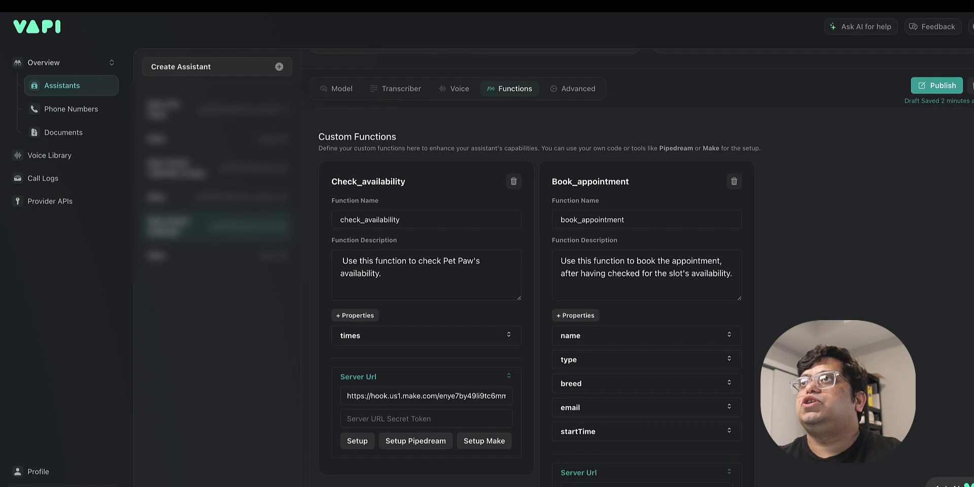
scroll(down, 3)
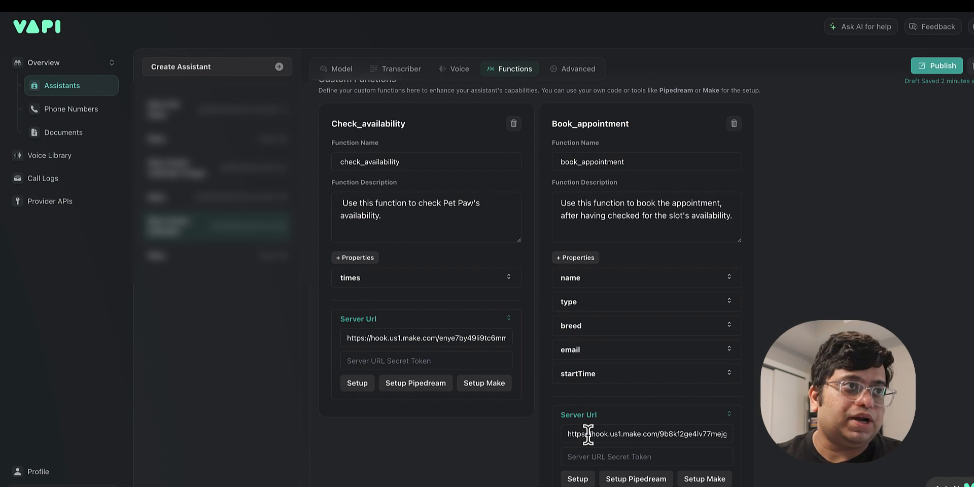
mouse_move(508, 29)
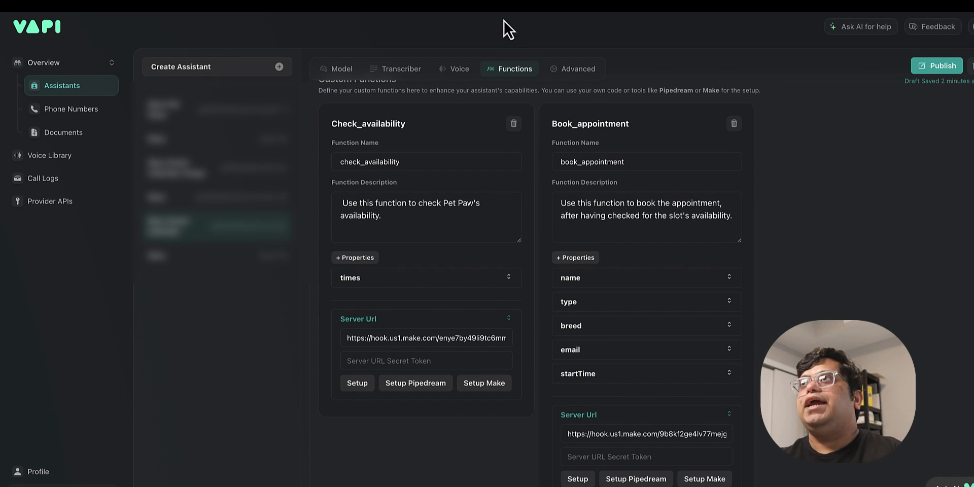
mouse_move(528, 40)
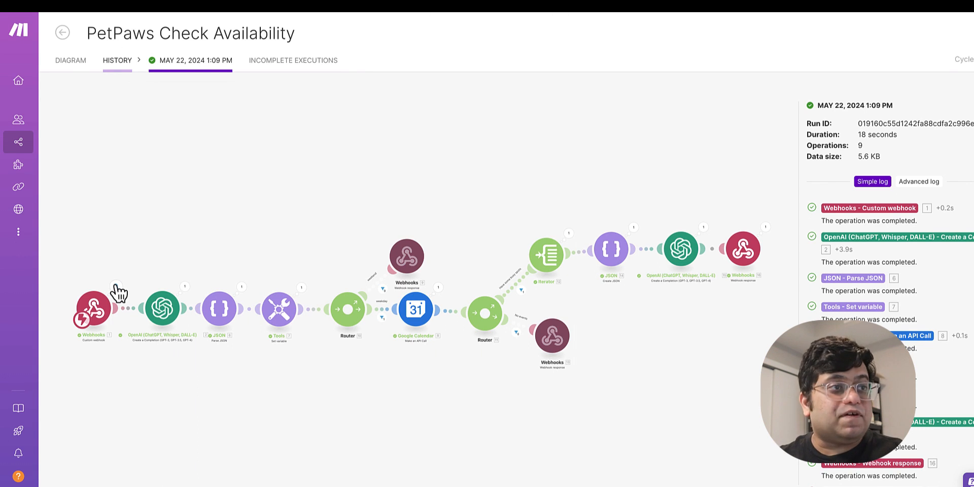
click(94, 309)
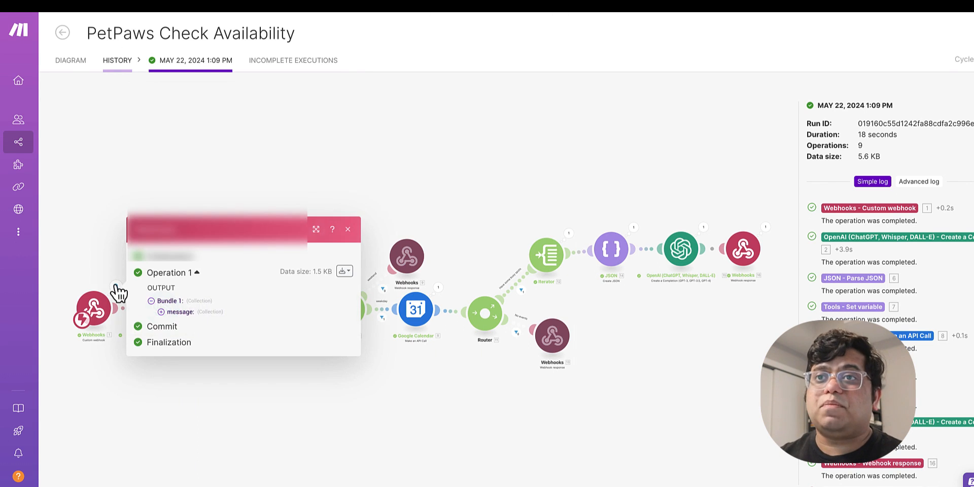
click(161, 312)
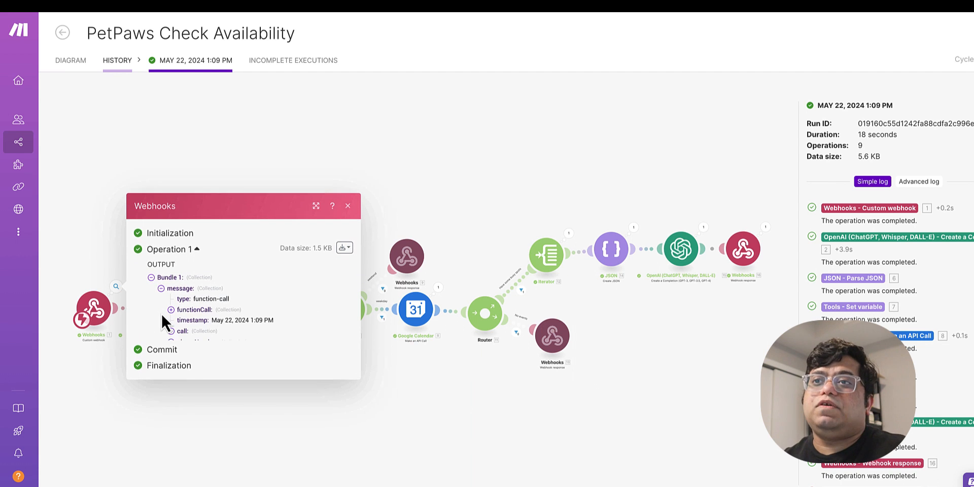
click(172, 310)
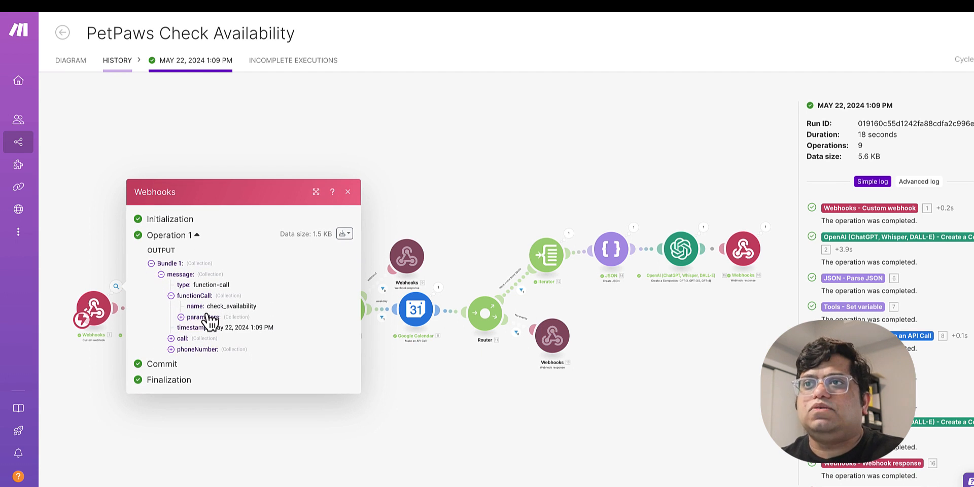
click(171, 317)
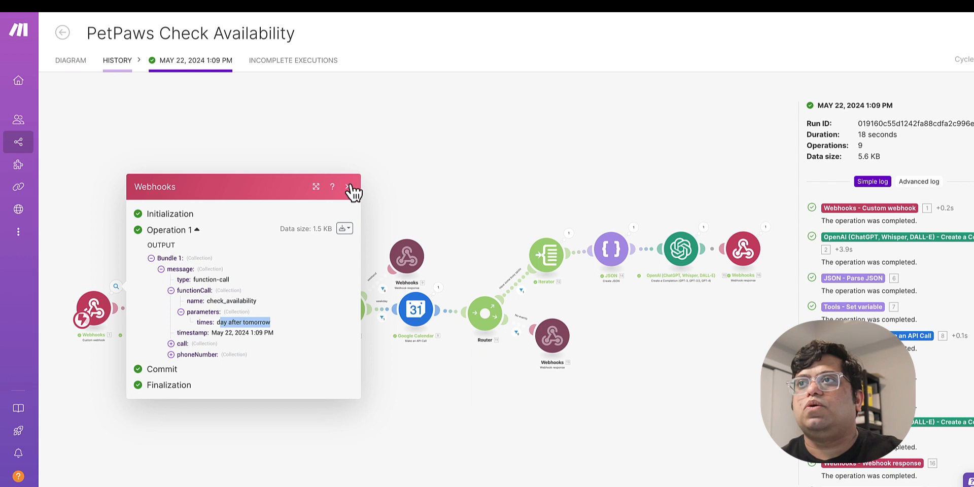
click(347, 187)
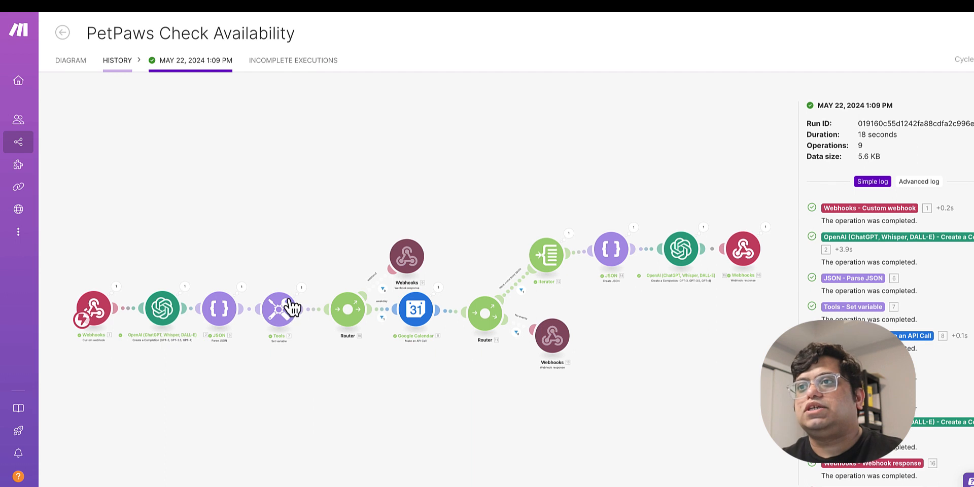
click(300, 298)
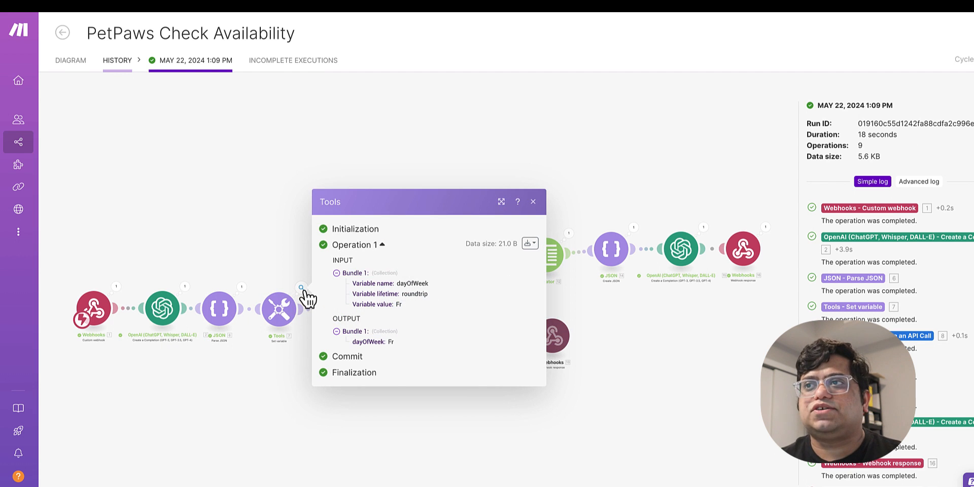
click(533, 201)
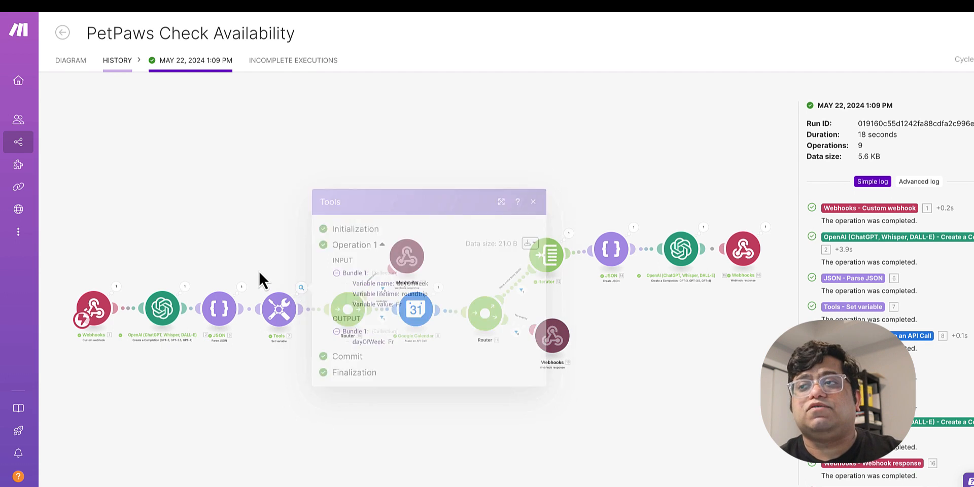
click(533, 201)
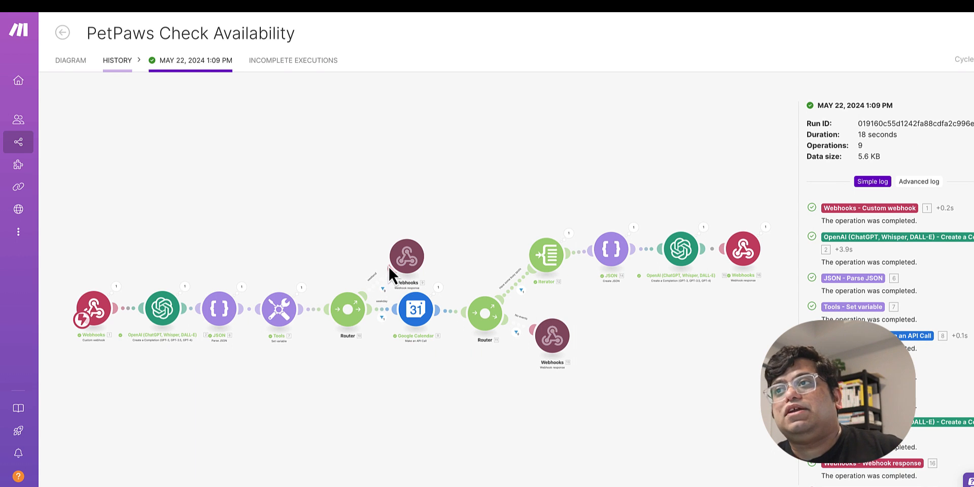
mouse_move(436, 426)
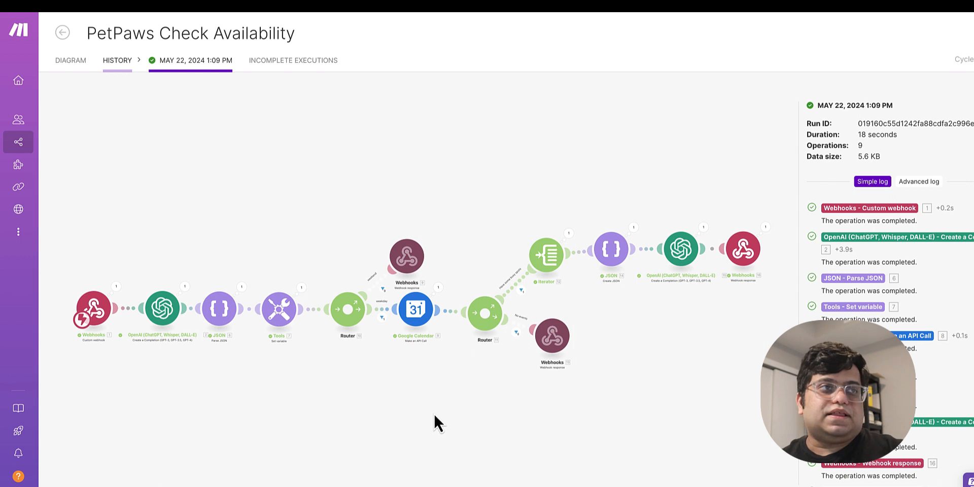
mouse_move(429, 336)
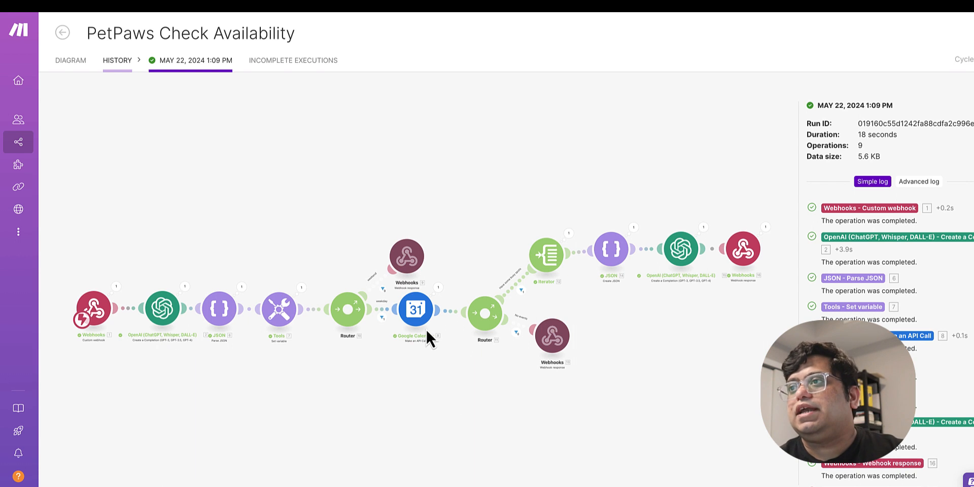
mouse_move(444, 307)
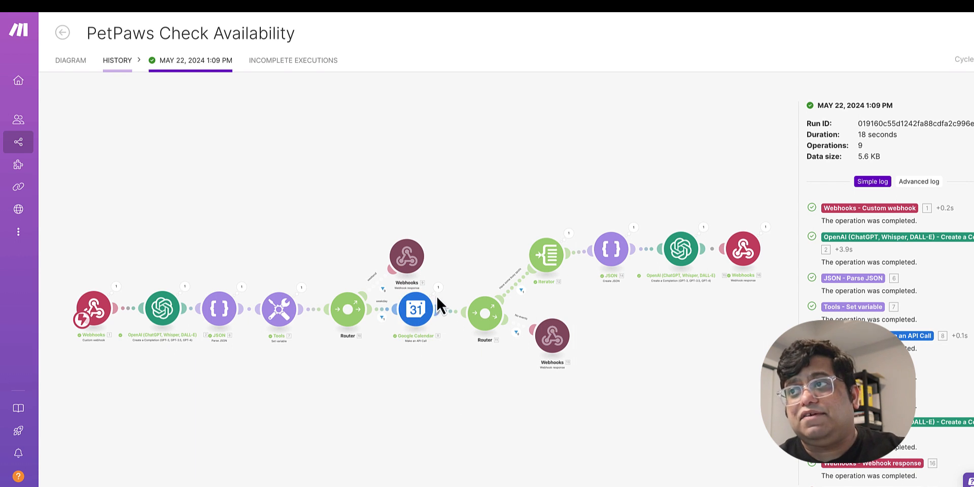
click(415, 310)
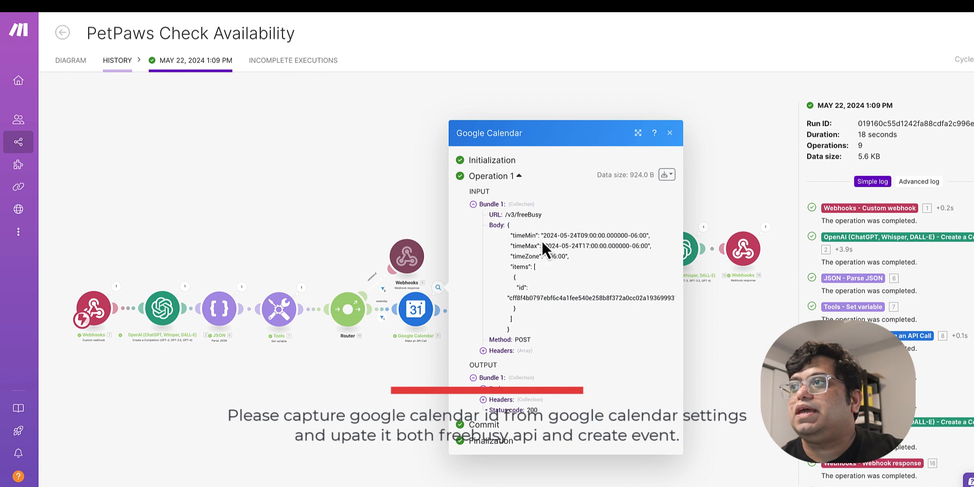
double_click(553, 236)
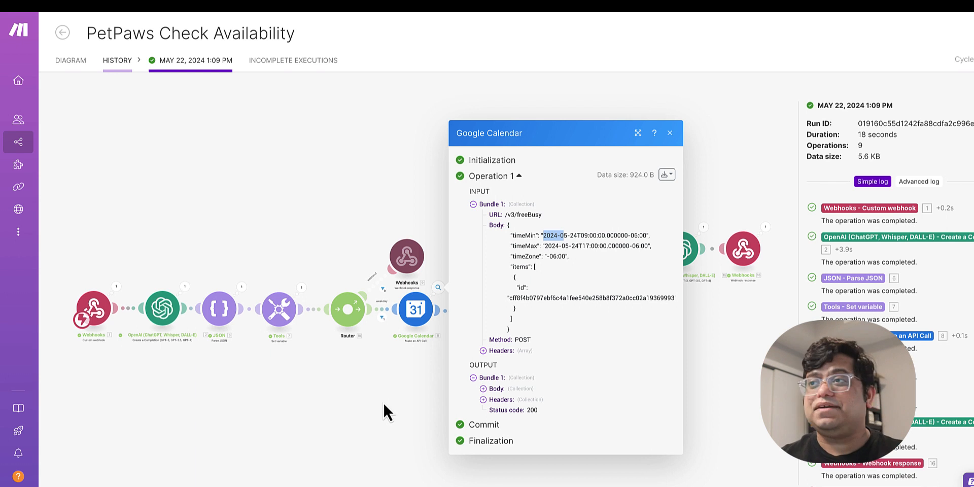
click(670, 133)
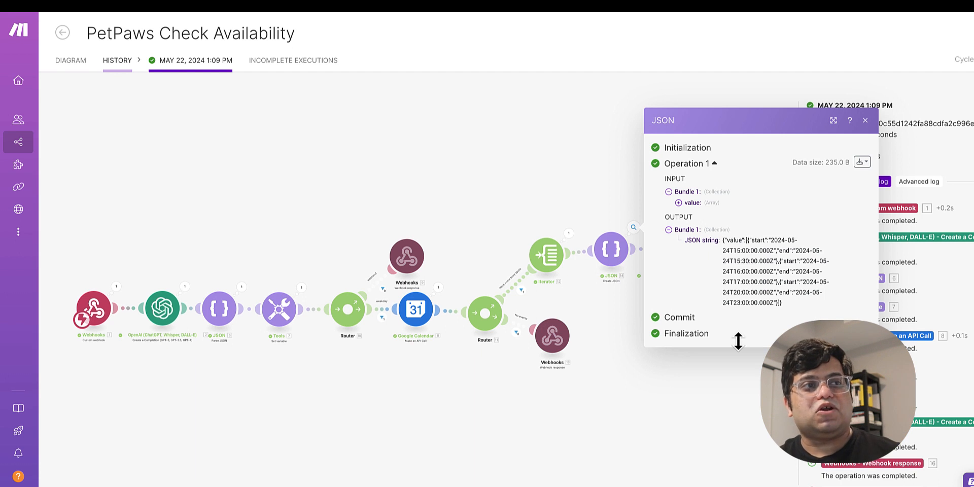
click(866, 121)
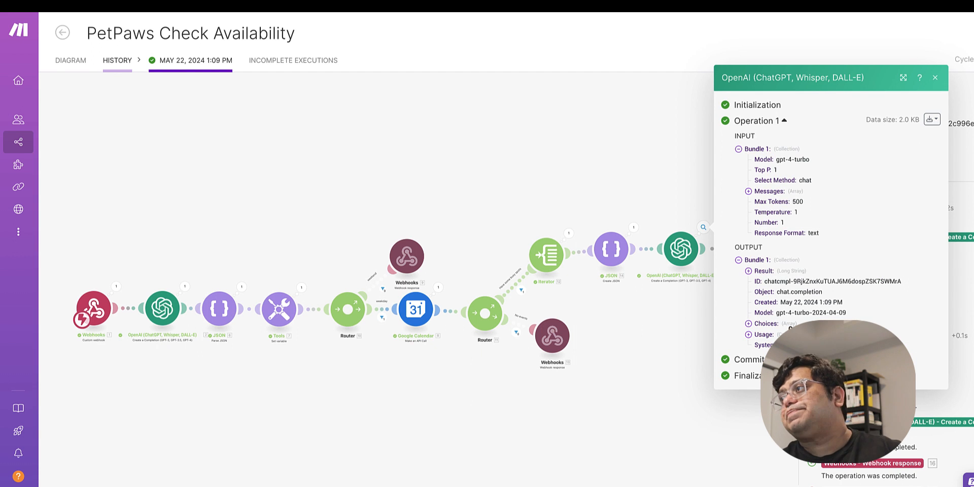
click(935, 78)
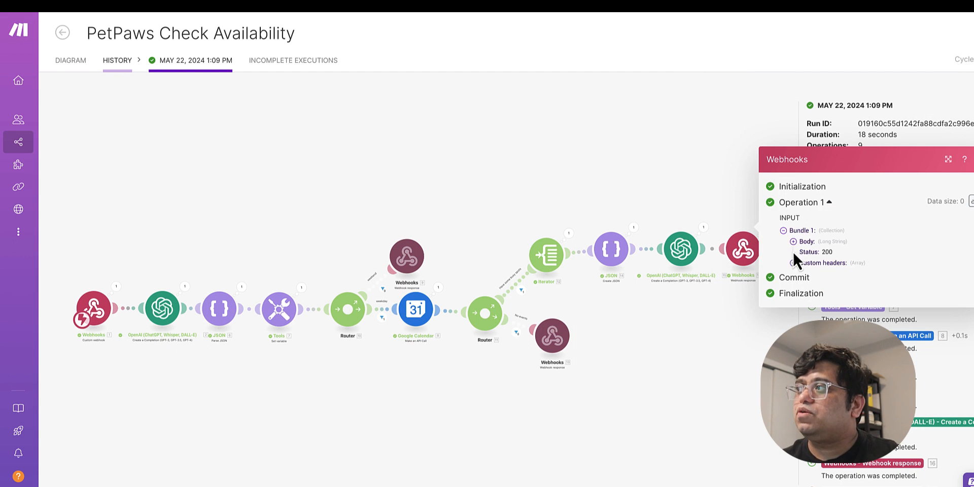
click(793, 242)
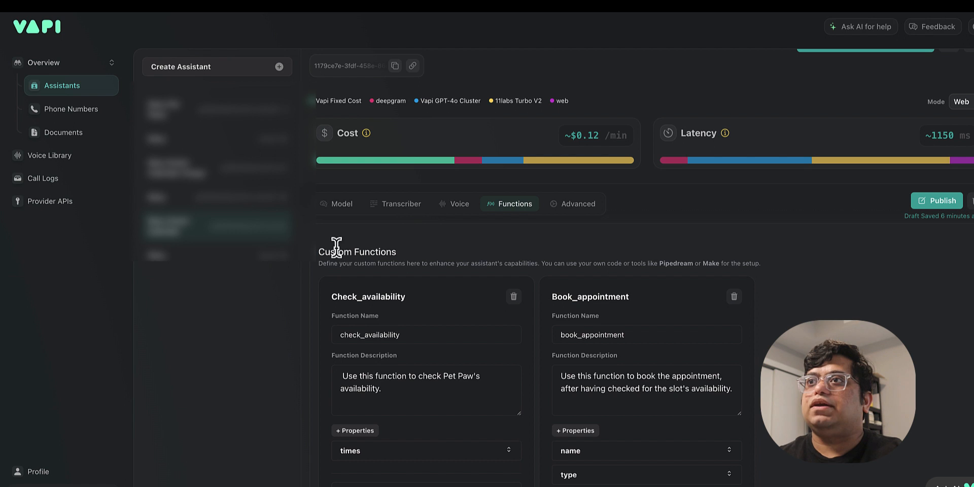
click(342, 204)
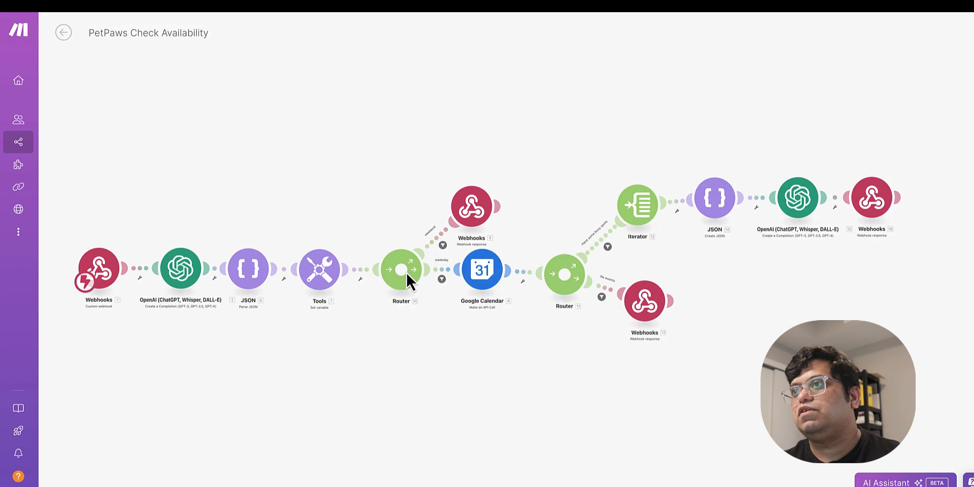
Step: Review the Google Calendar freeBusy call, then the OpenAI completion module's busy-slots system message
click(481, 269)
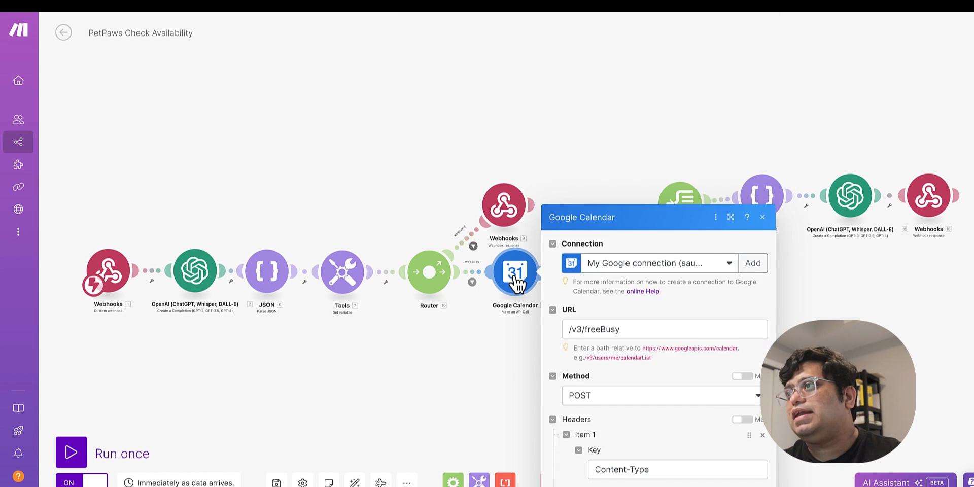
scroll(down, 3)
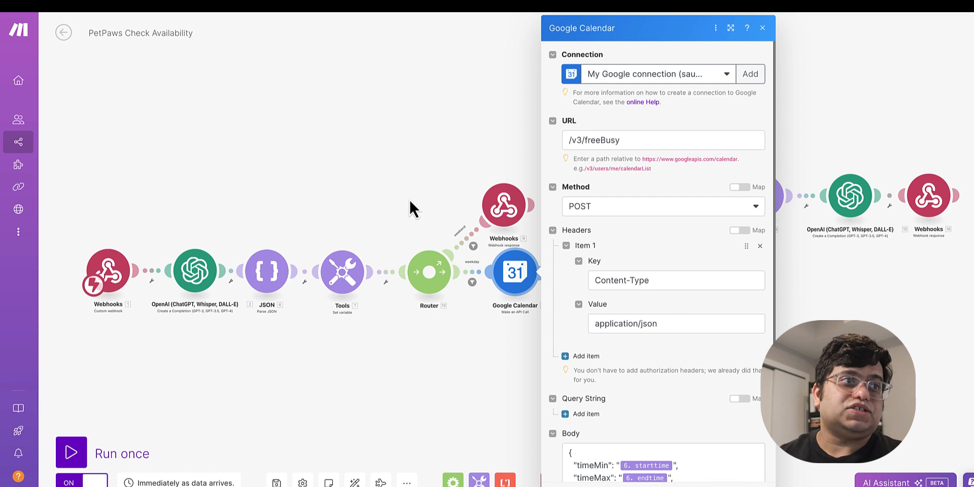
click(762, 28)
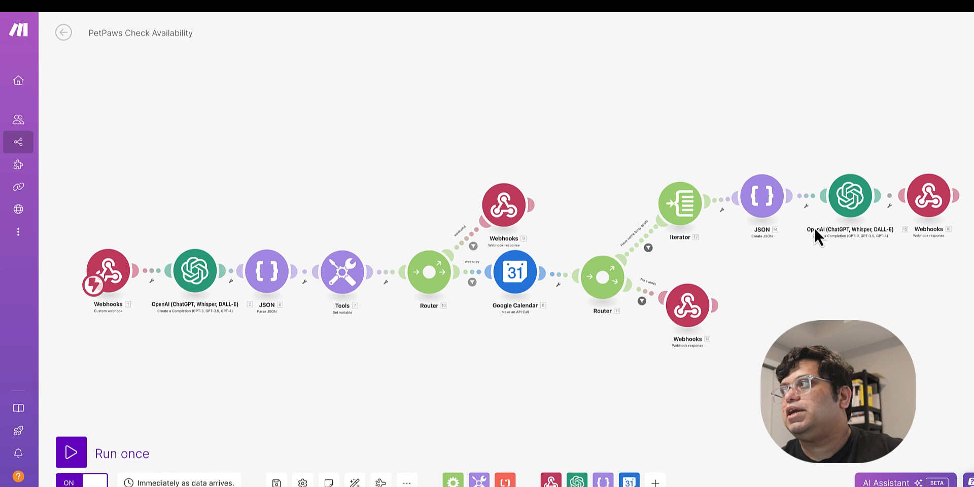
click(852, 196)
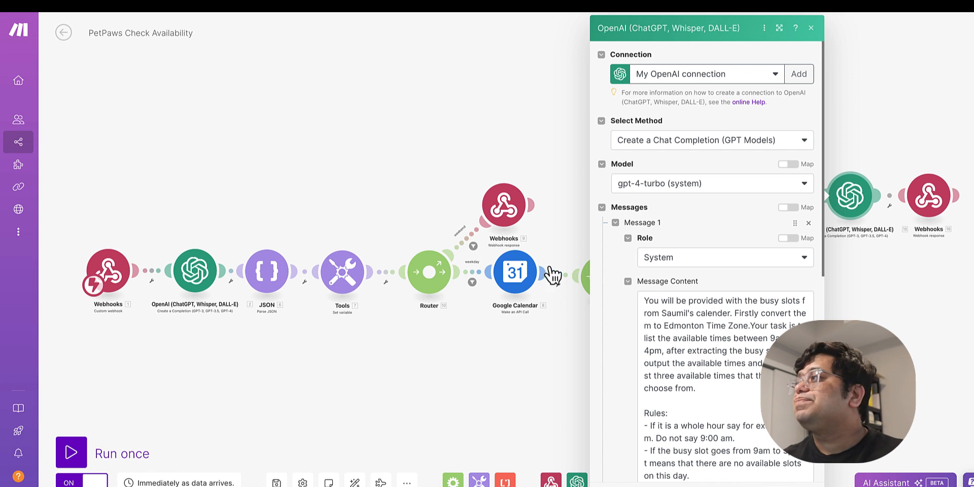
click(811, 28)
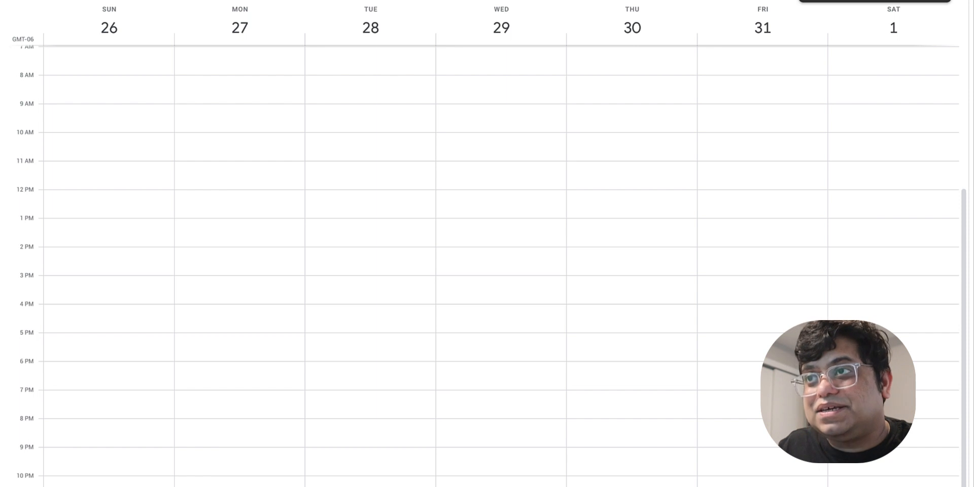
Step: Reload the calendar and show Monday 27's 9:00–9:30am Grooming Session details
click(236, 110)
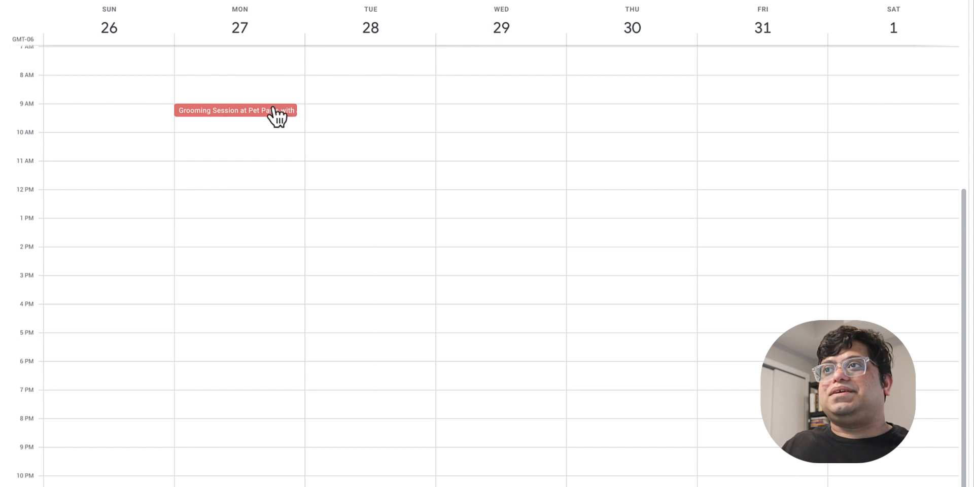
click(236, 110)
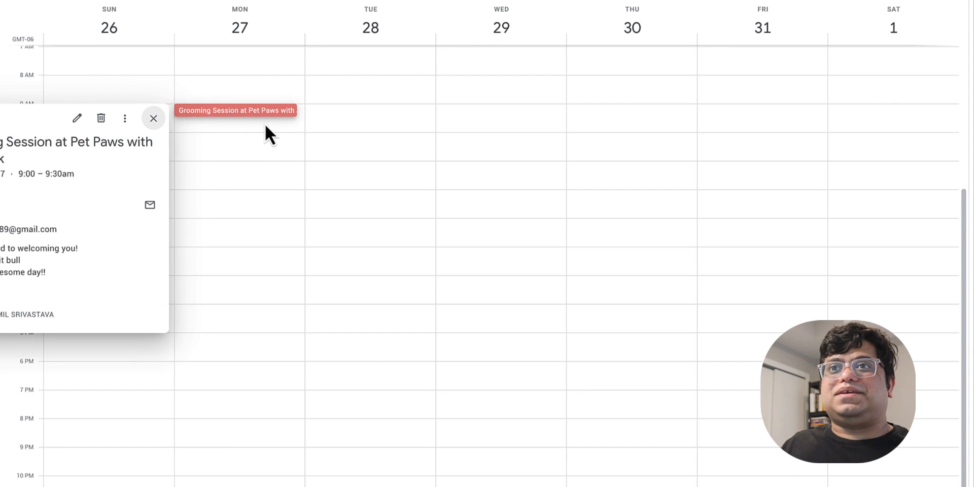